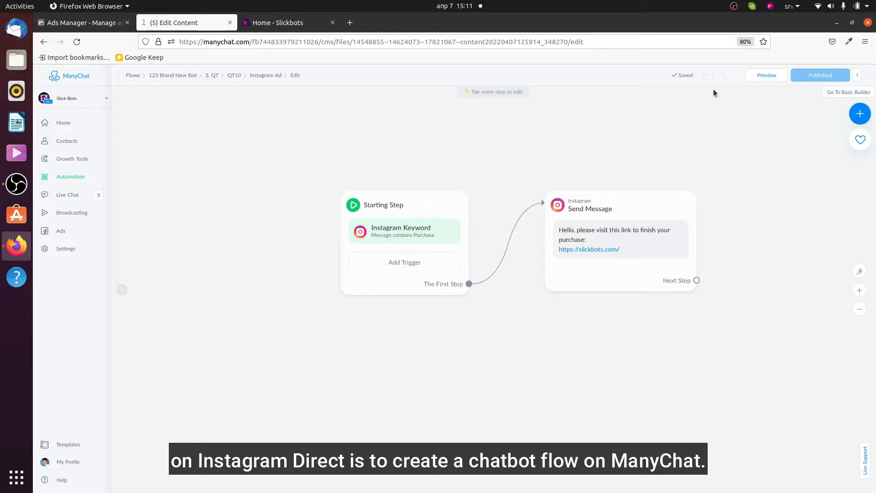
mouse_move(320, 181)
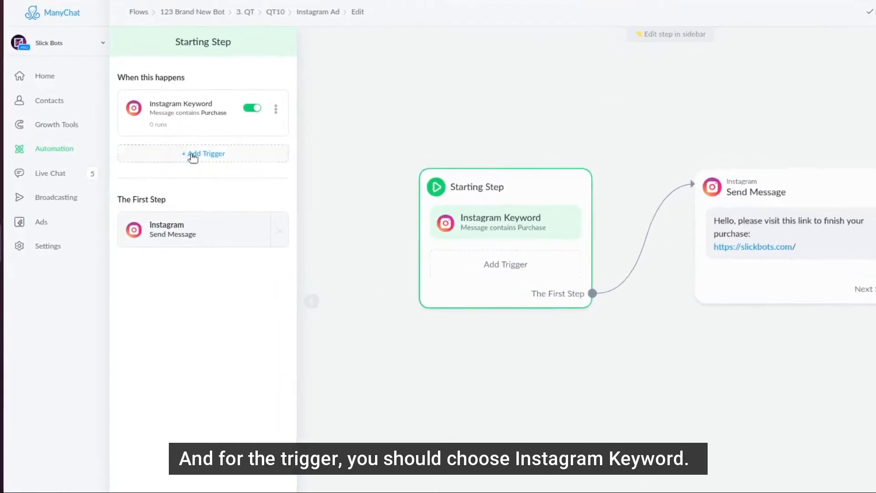
Step: Add an Instagram Keyword trigger with a keyword field to the Starting Step and close the sidebar
click(202, 154)
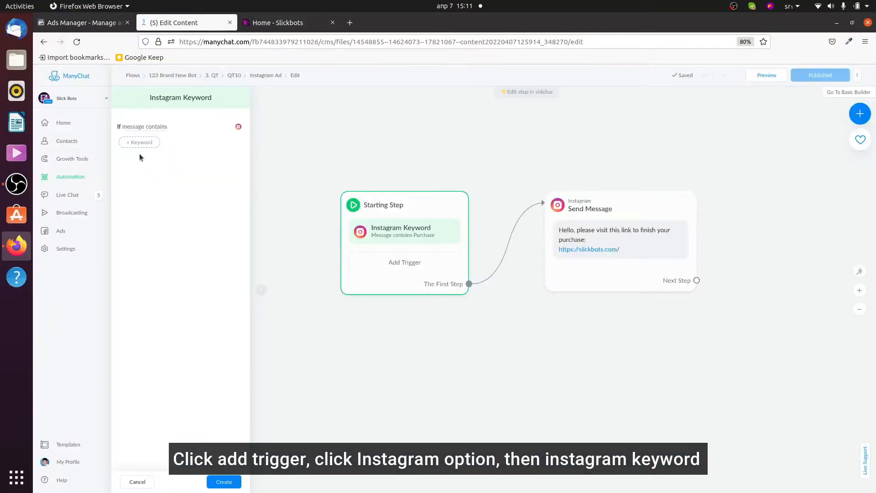
click(139, 141)
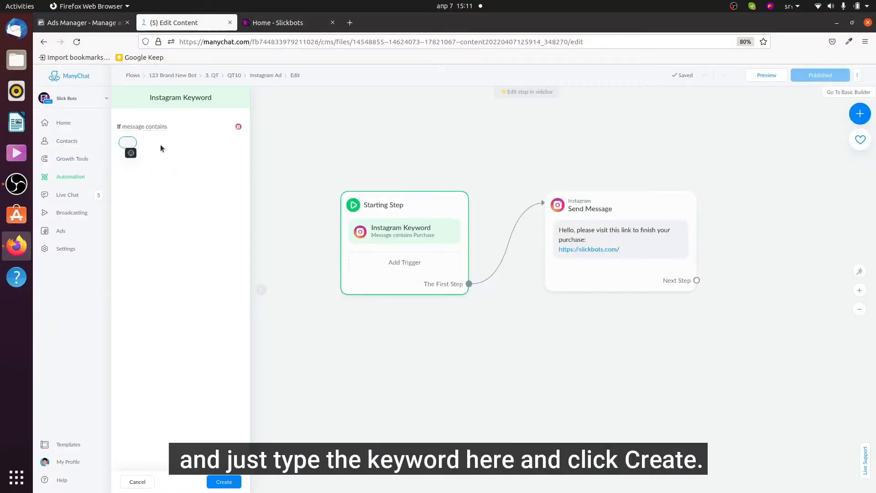
mouse_move(435, 398)
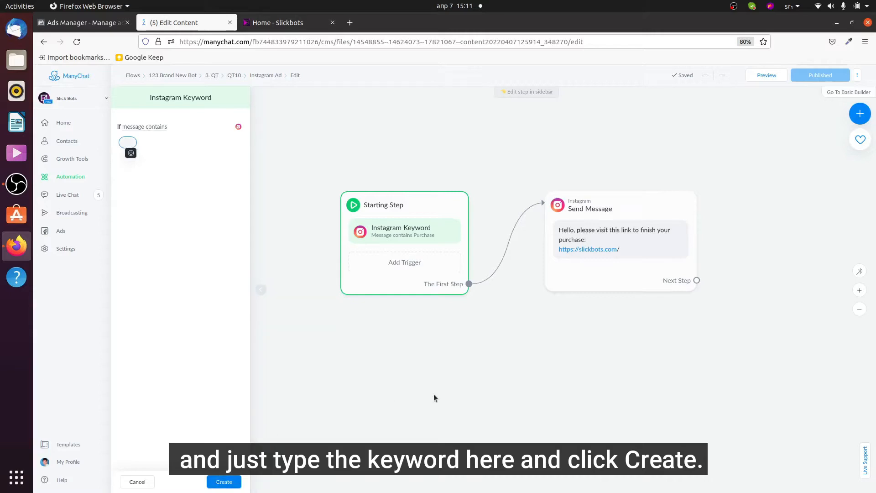
click(224, 481)
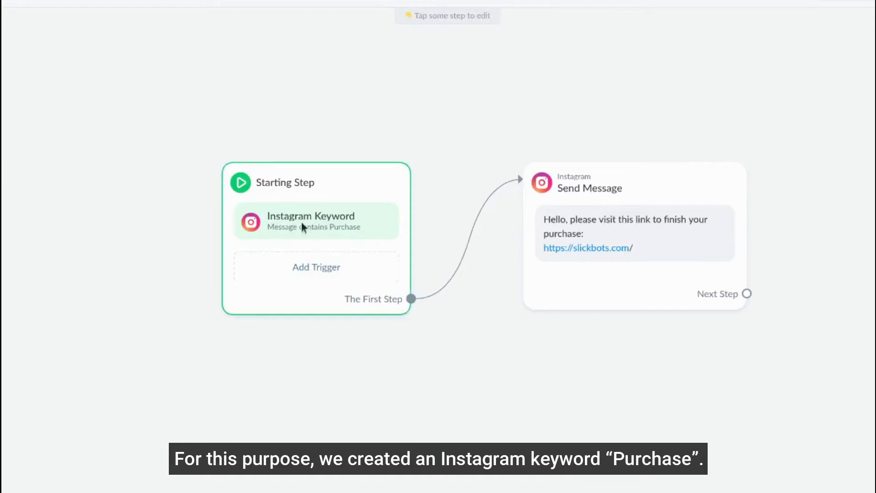
mouse_move(374, 233)
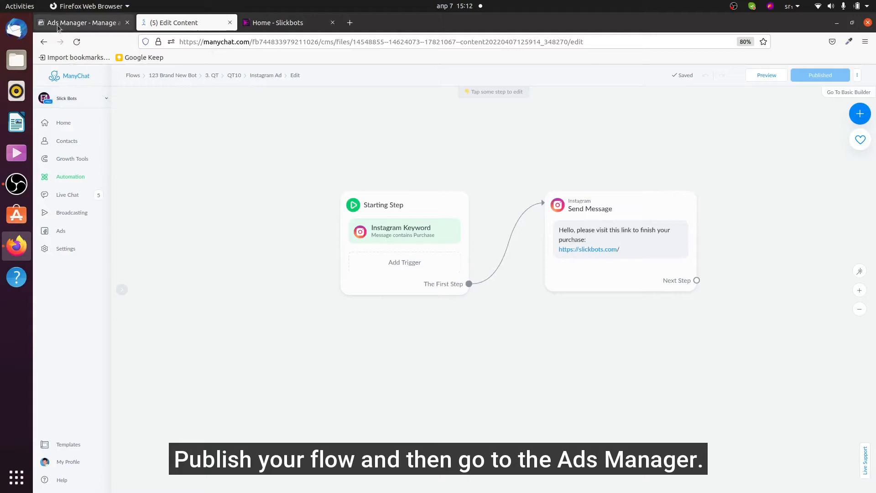
Step: Create a new Ads Manager campaign with the Messages objective
click(78, 22)
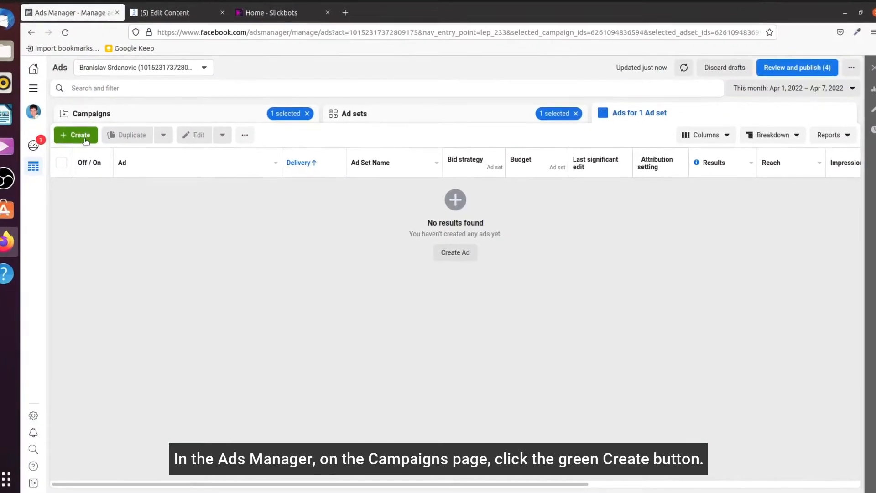
click(75, 134)
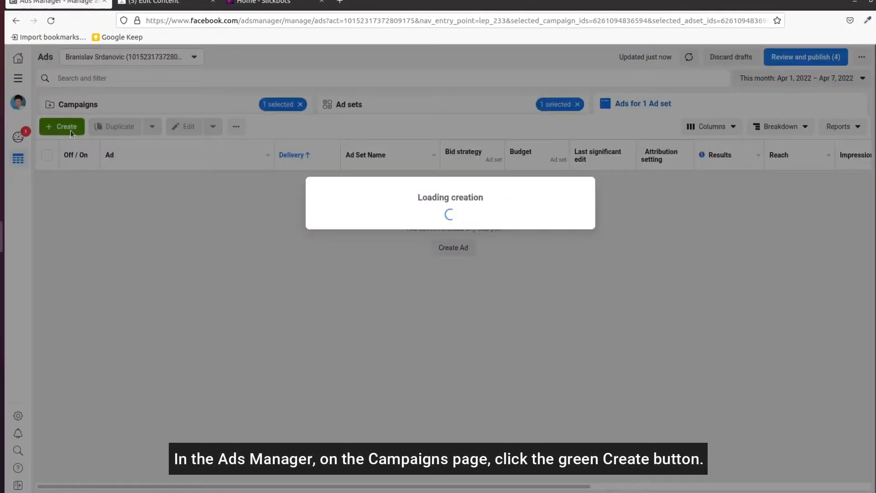
click(62, 126)
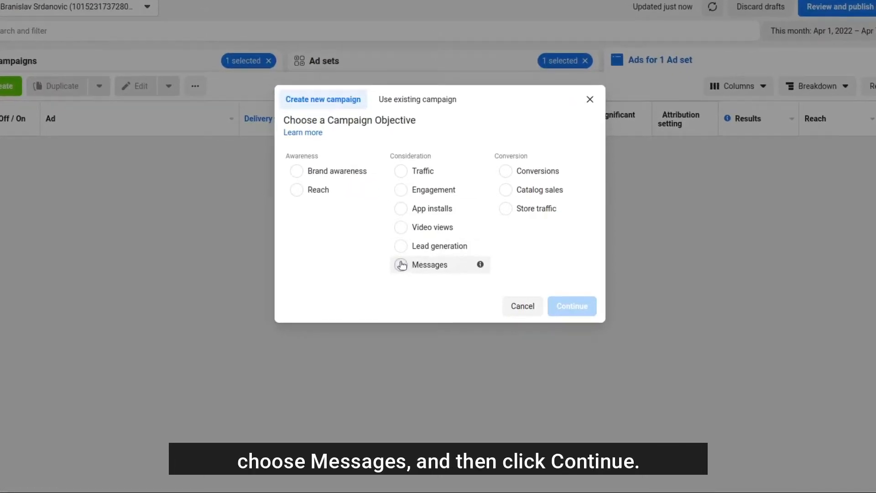
click(401, 264)
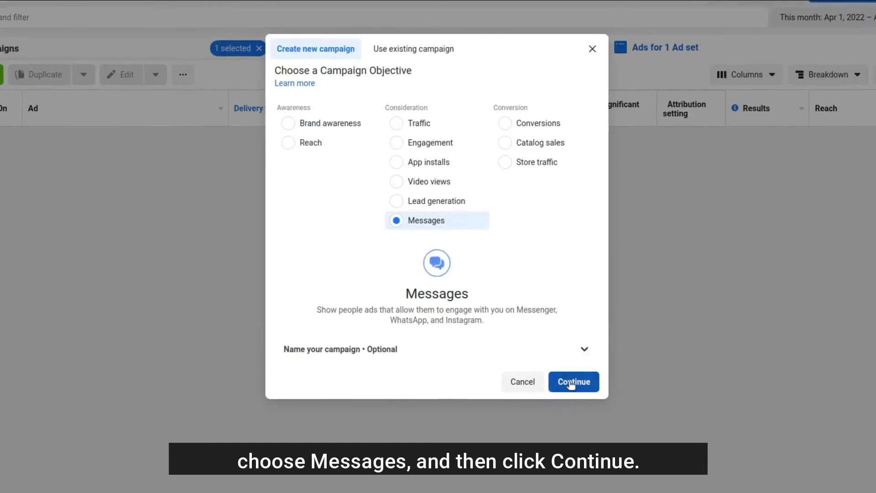
click(572, 381)
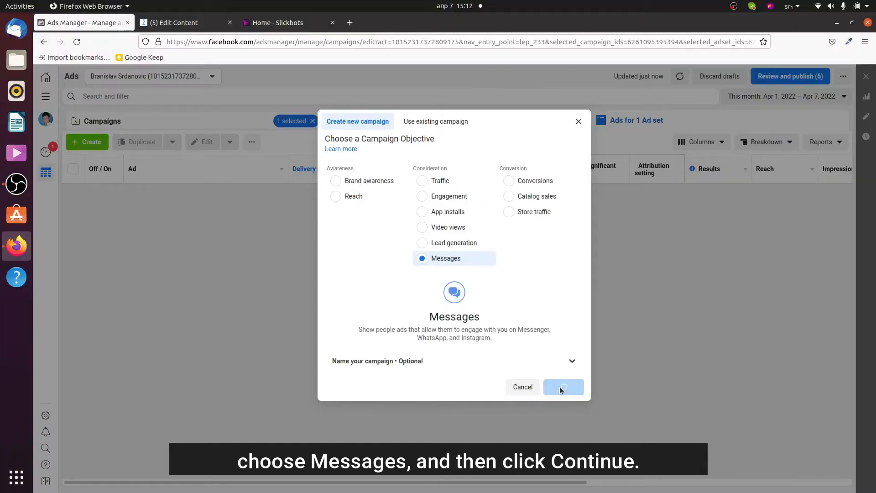
click(563, 386)
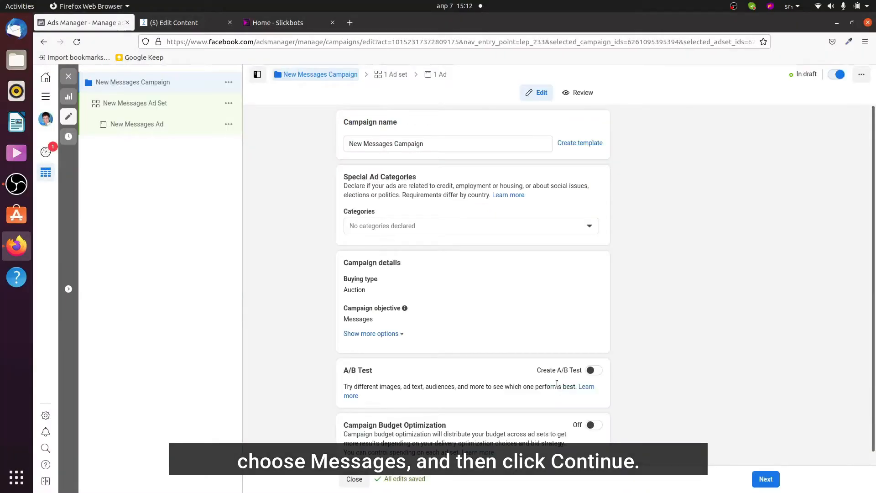
mouse_move(829, 141)
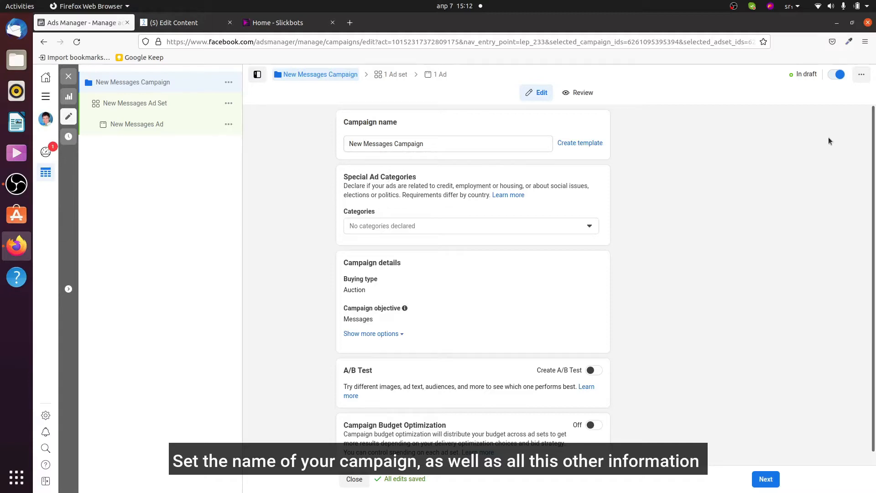
Step: Keep the default New Messages Campaign settings and continue to the ad set
scroll(down, 3)
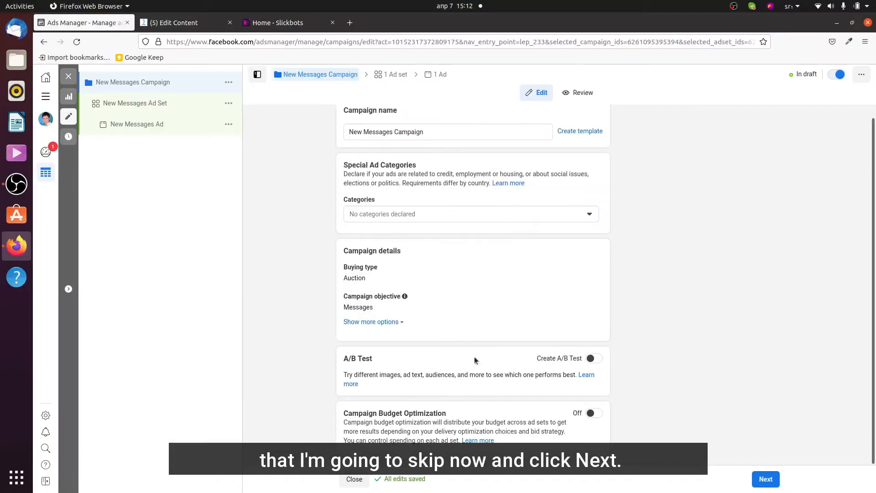
click(764, 479)
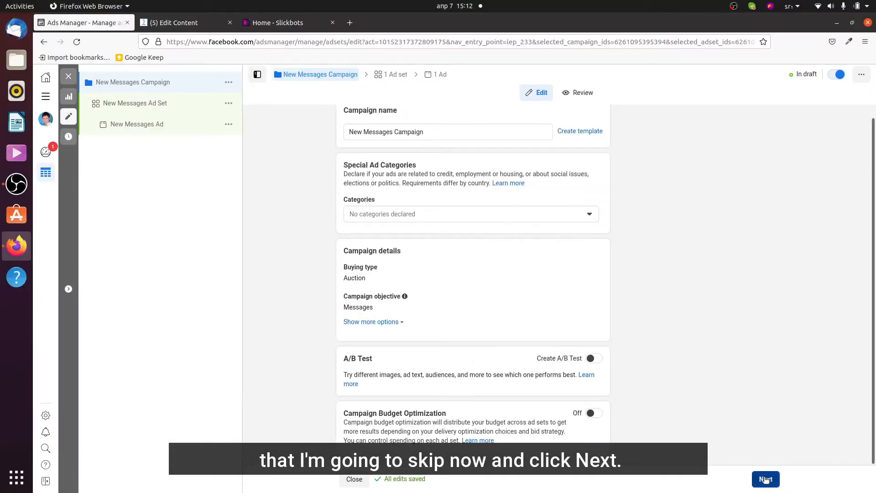
click(766, 478)
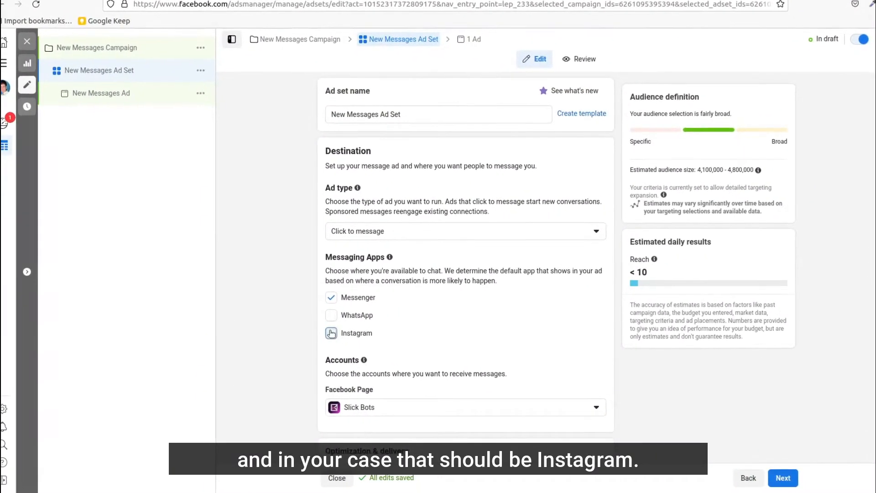
Step: Switch the ad set's messaging app from Messenger to Instagram and check the Accounts section
click(331, 332)
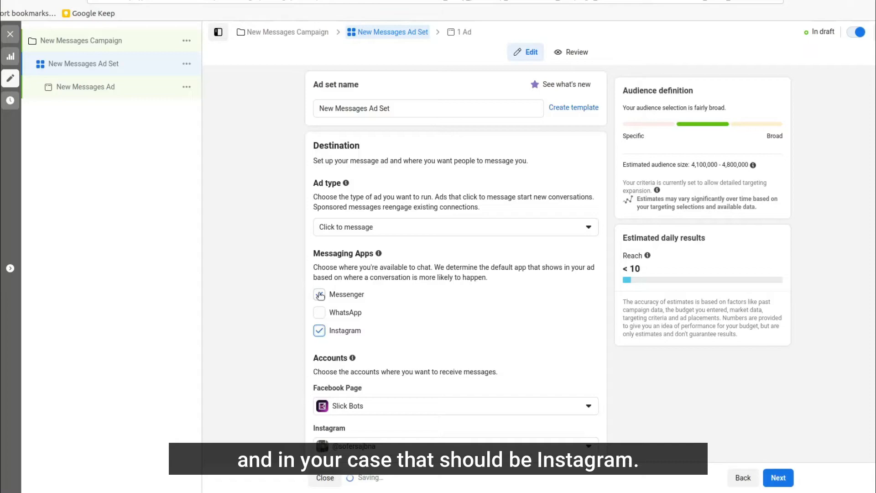
click(318, 294)
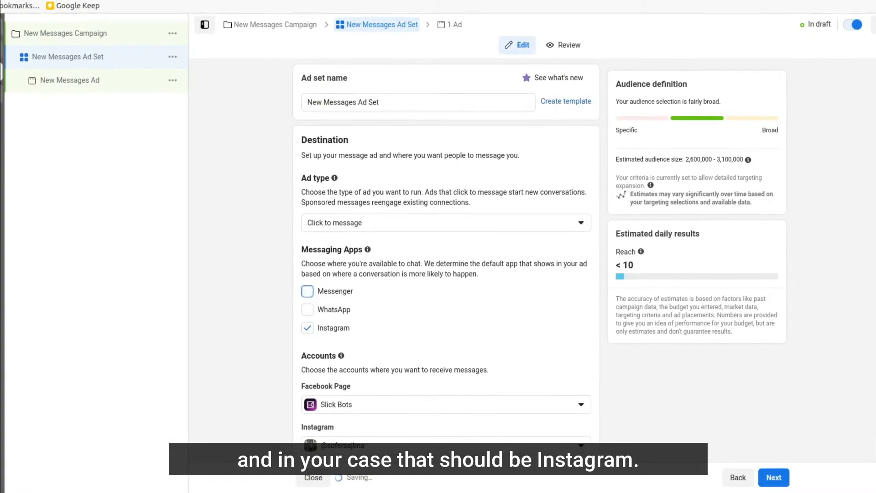
scroll(down, 3)
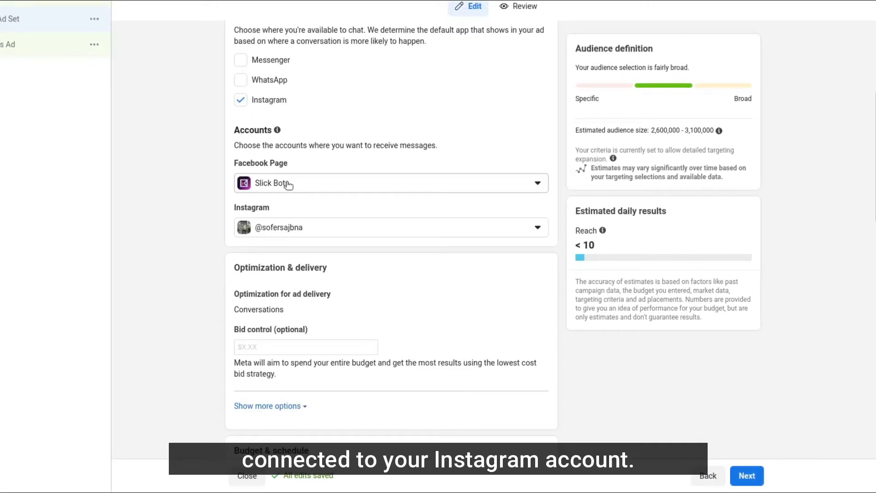
scroll(down, 3)
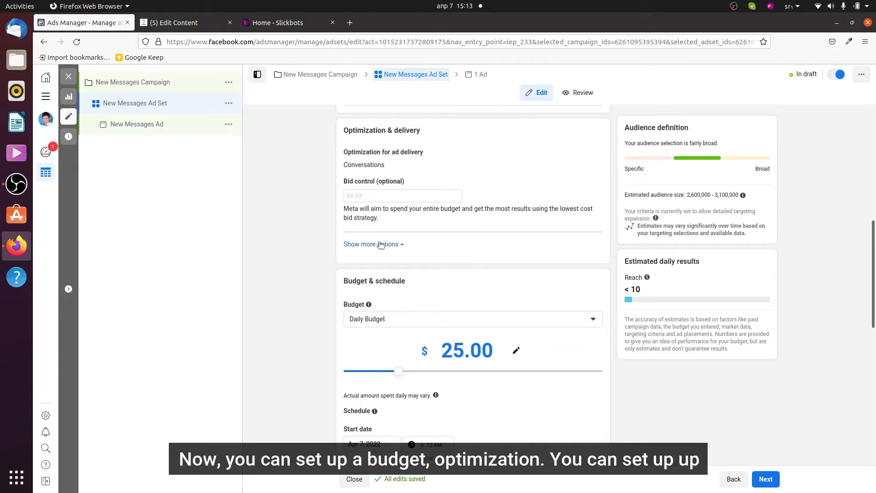
Step: Leave budget, schedule, audience and placements unchanged and continue to the ad setup
scroll(down, 3)
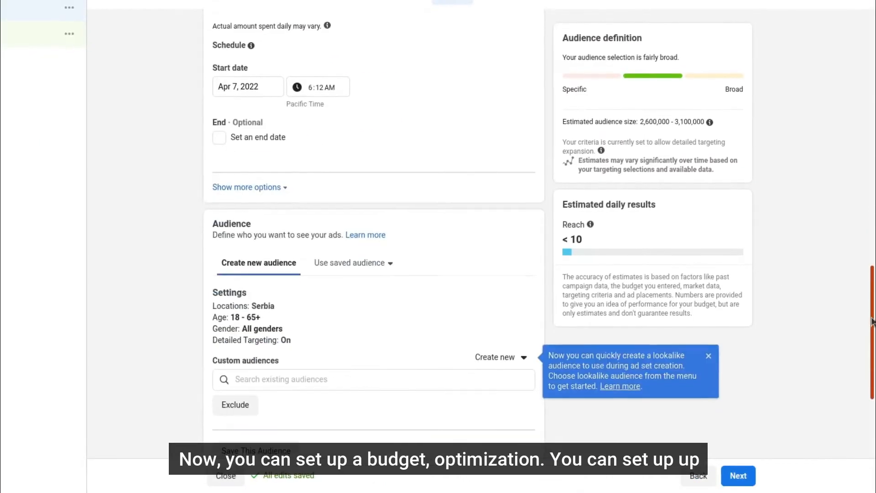
scroll(down, 3)
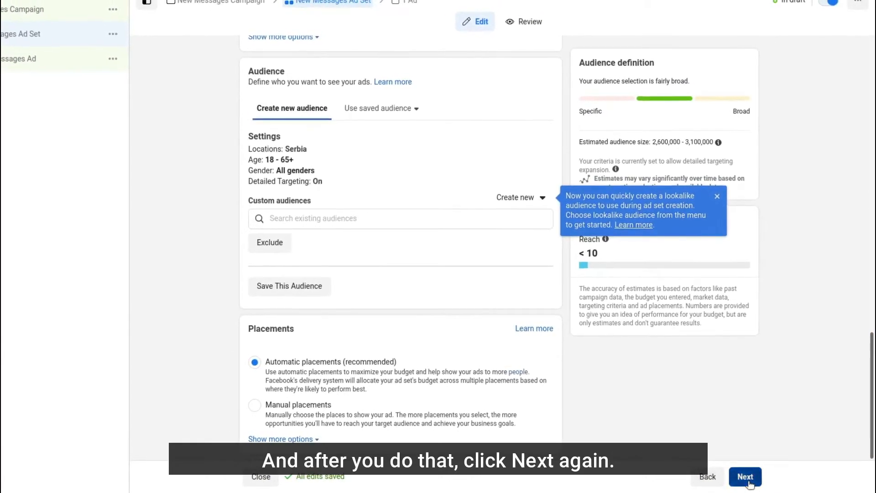
click(744, 476)
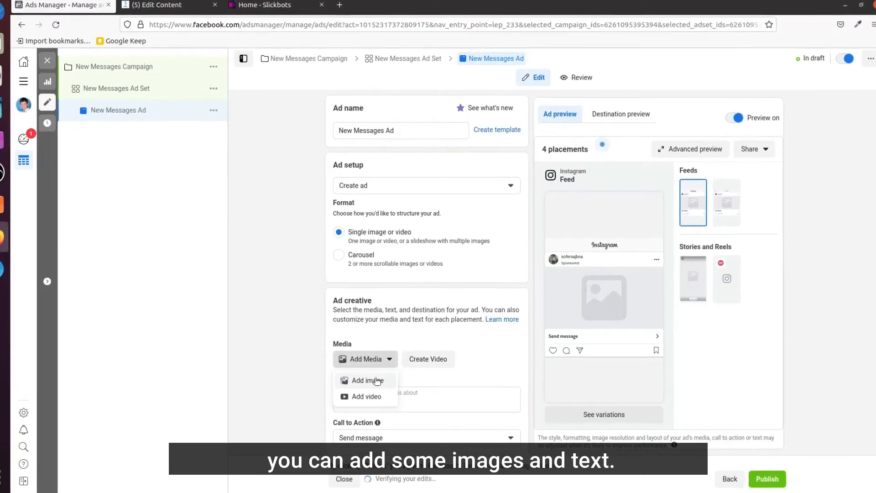
Step: Add the purple Slick Bots banner as the ad image, keeping original crops for all placements
click(365, 380)
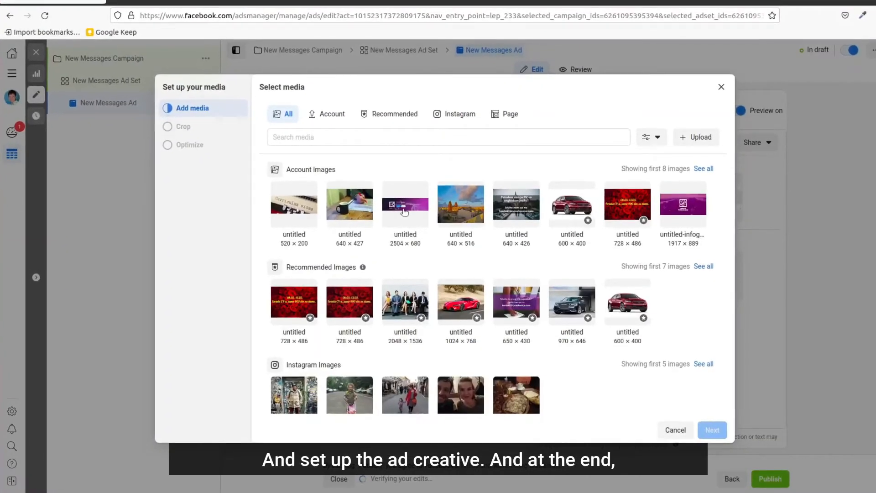
click(405, 202)
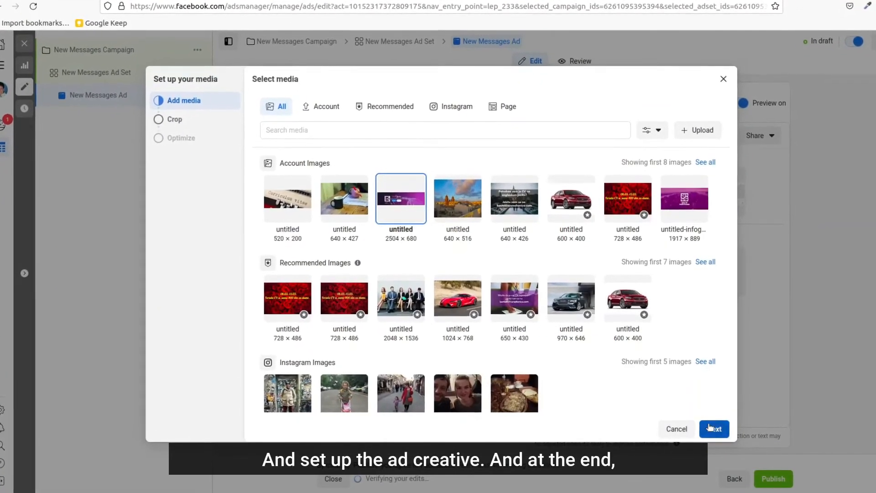
click(713, 428)
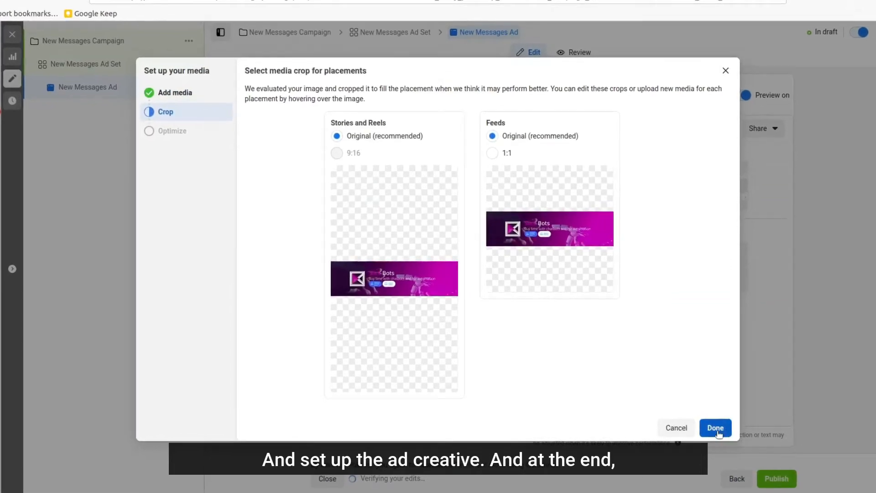
click(715, 427)
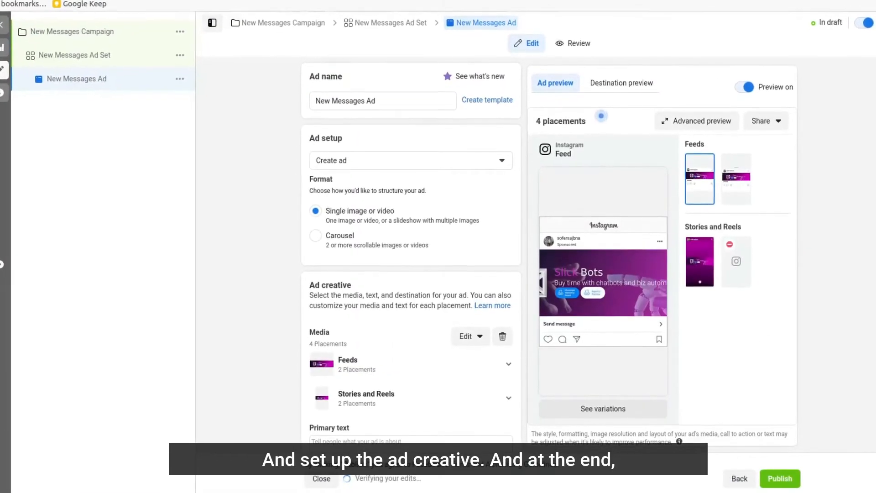
scroll(down, 3)
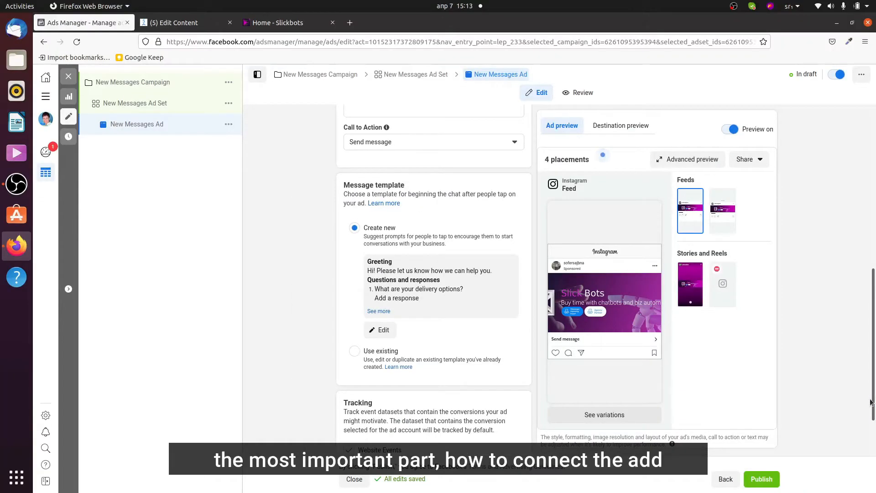
scroll(down, 3)
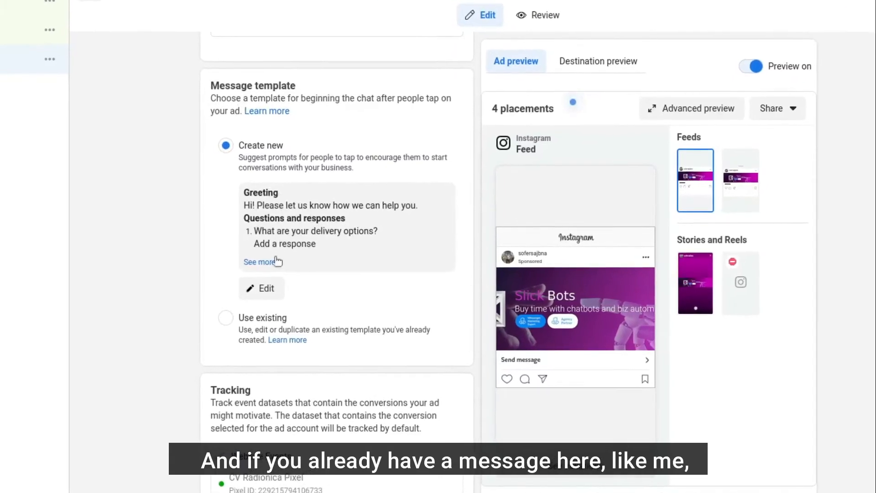
scroll(down, 3)
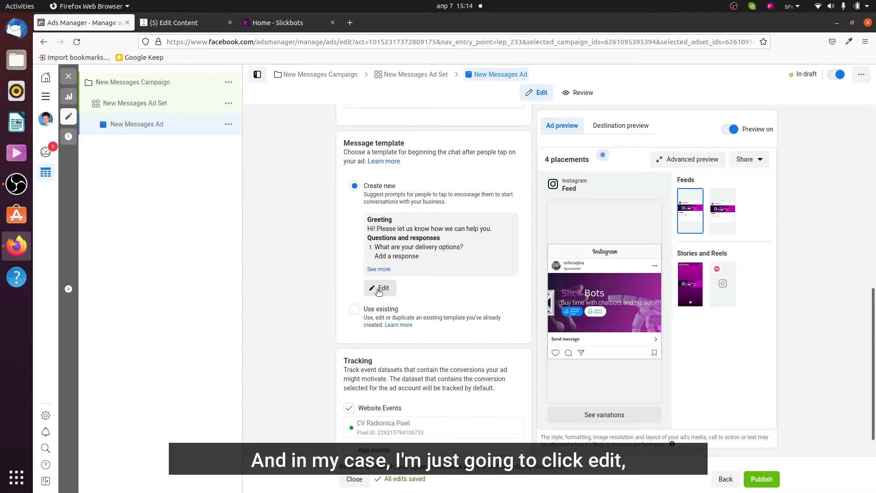
Step: Write a template greeting beginning 'If you would like to' that invites tomato buyers to send Purchase
click(379, 287)
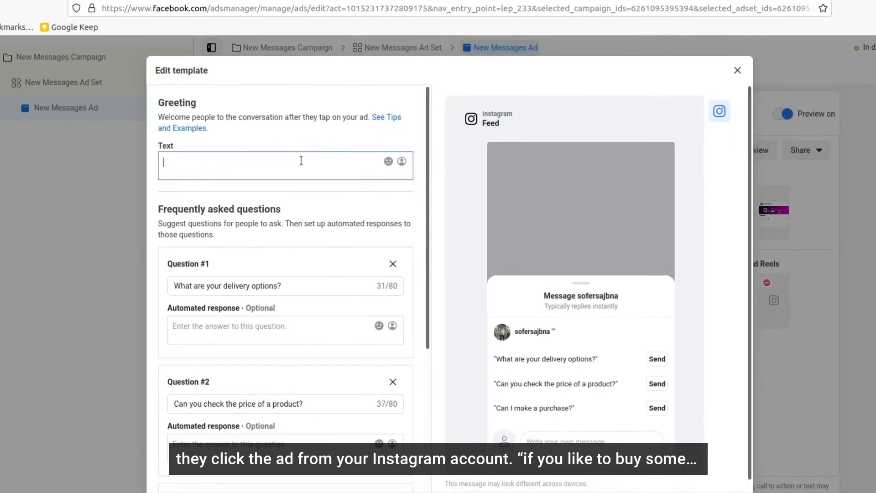
text(If you)
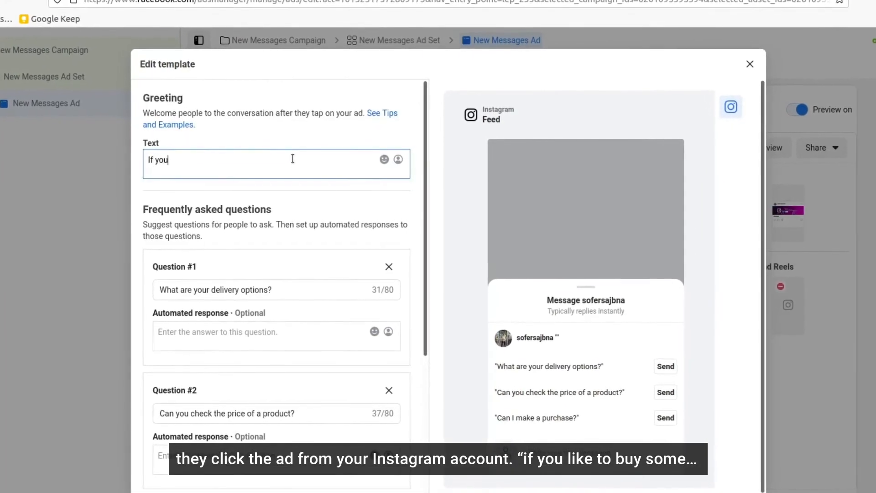
text(would like to buy some tomatoes, please click Send next to the Purchase option.)
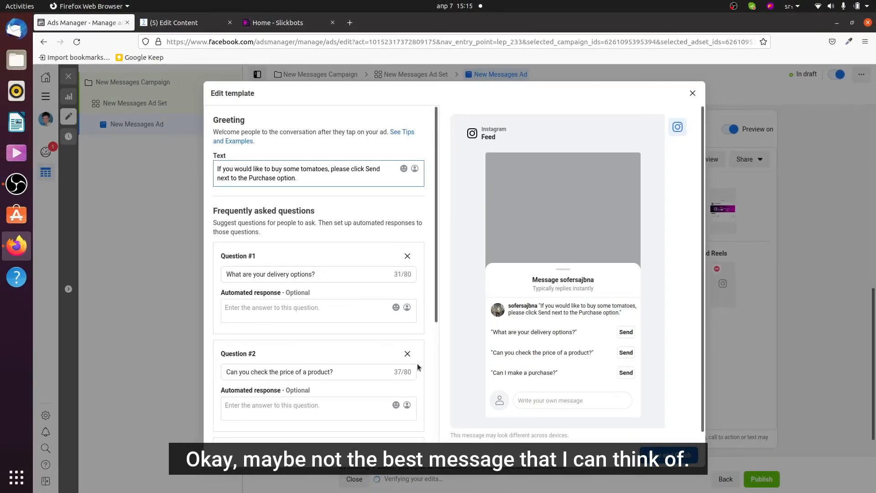
scroll(down, 3)
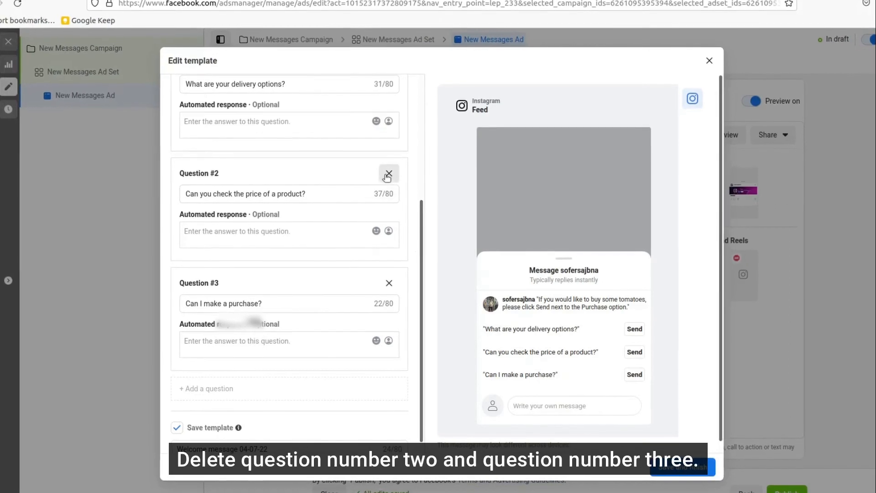
Step: Delete Questions #2 and #3, change Question #1 to 'Purchase', and reopen the ManyChat flow
click(388, 173)
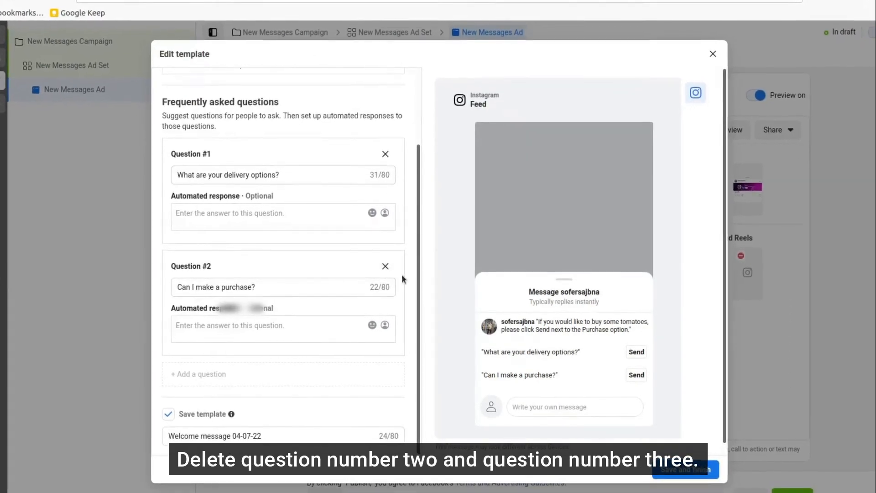
click(385, 266)
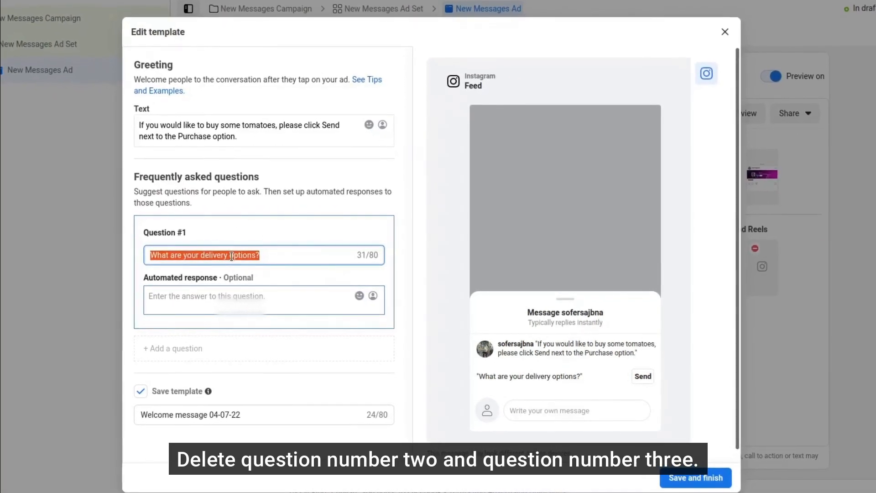
text(Purchase)
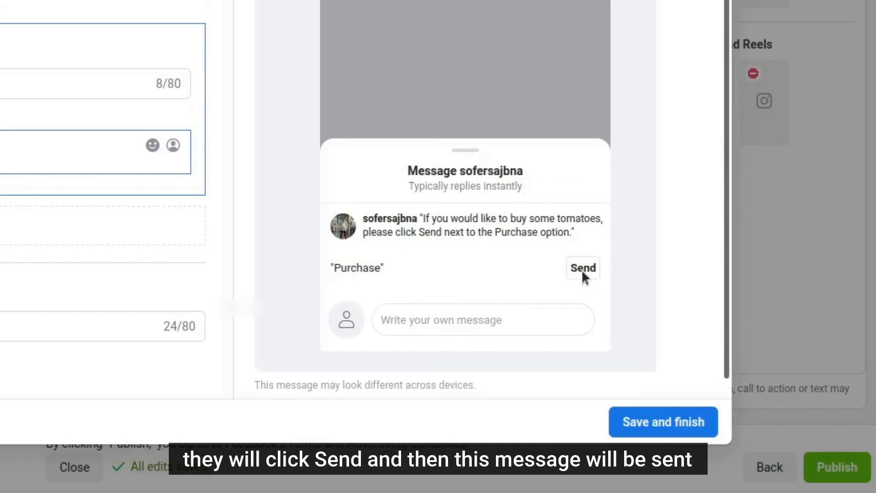
double_click(356, 268)
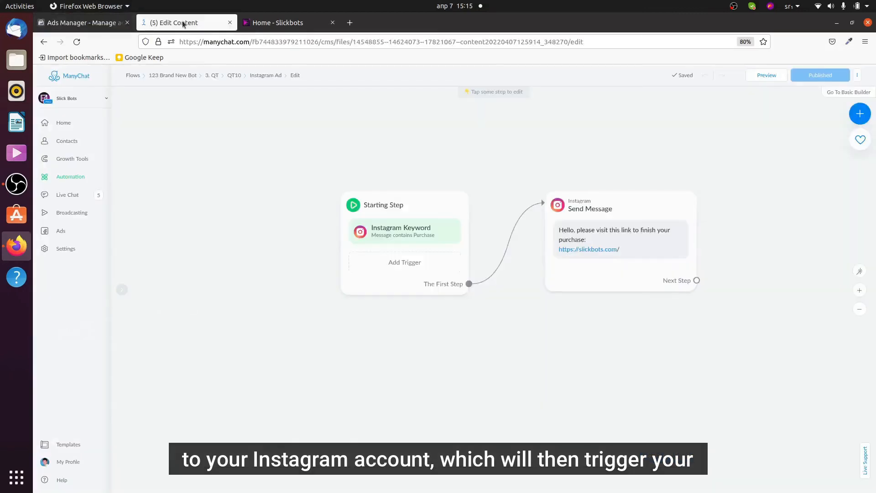
Step: Inspect the ManyChat Purchase keyword trigger, then save the Ads Manager message template
click(403, 243)
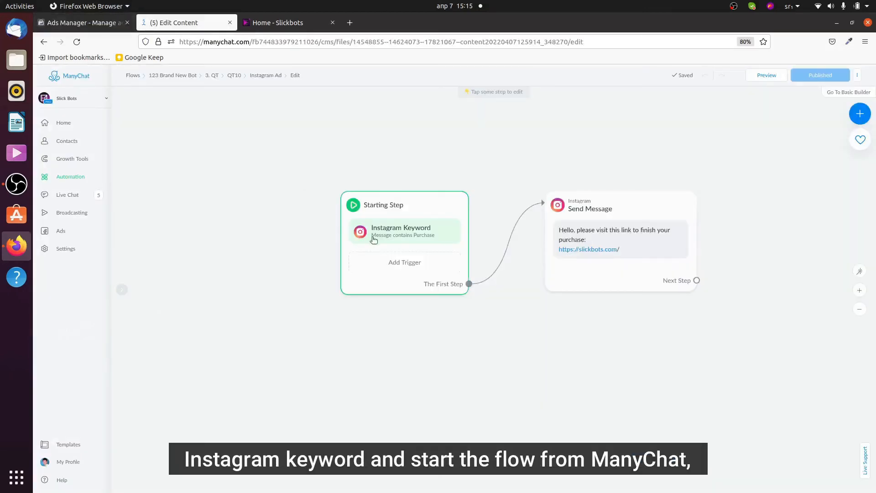
mouse_move(351, 199)
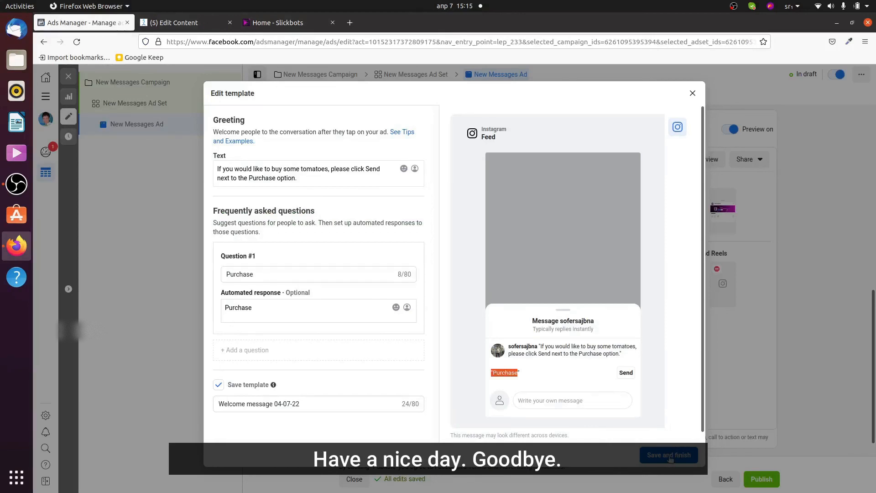
click(667, 455)
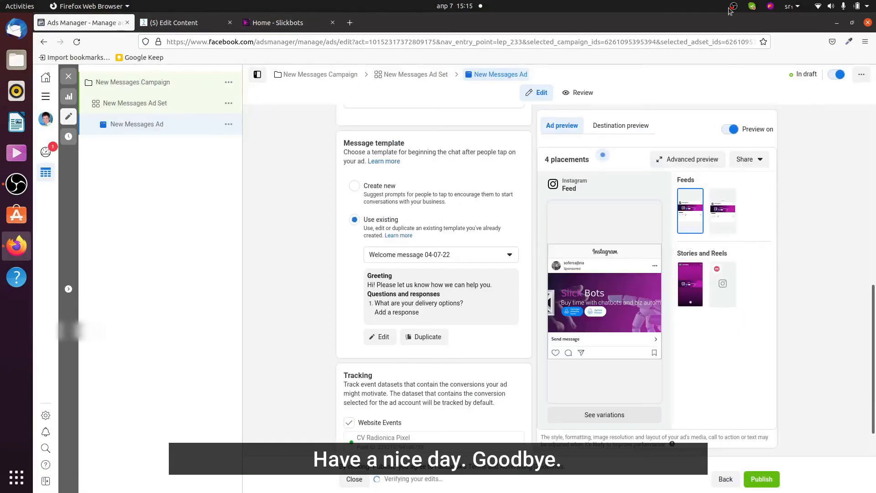